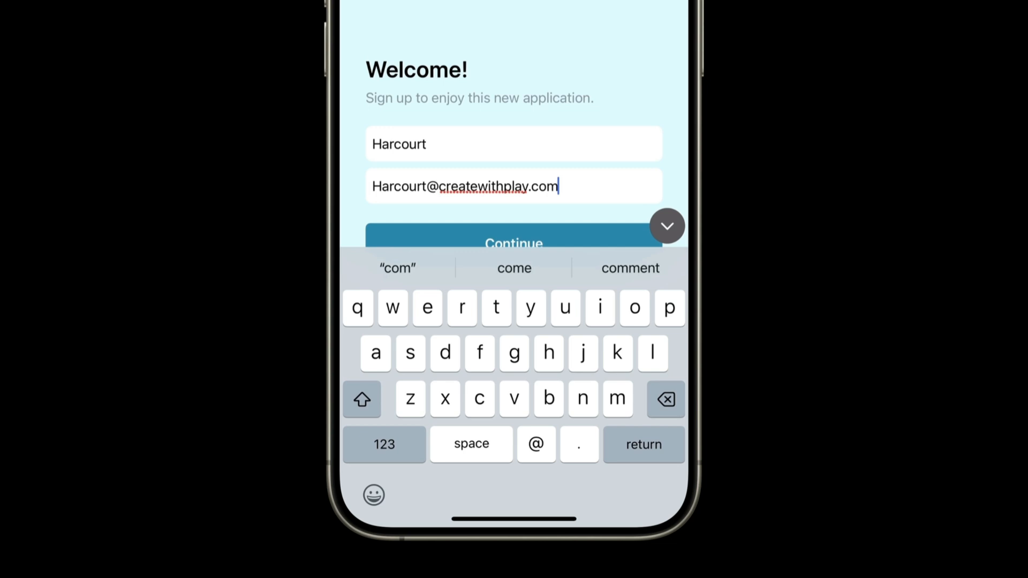
- Dismiss the phone demo and return to the Sign Up page's interaction editor
click(513, 243)
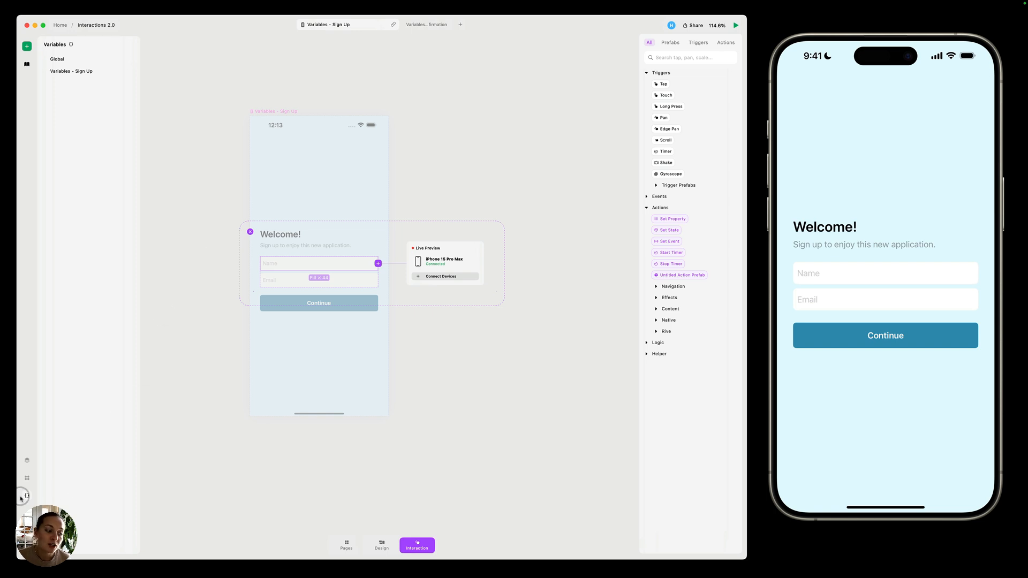
mouse_move(26, 495)
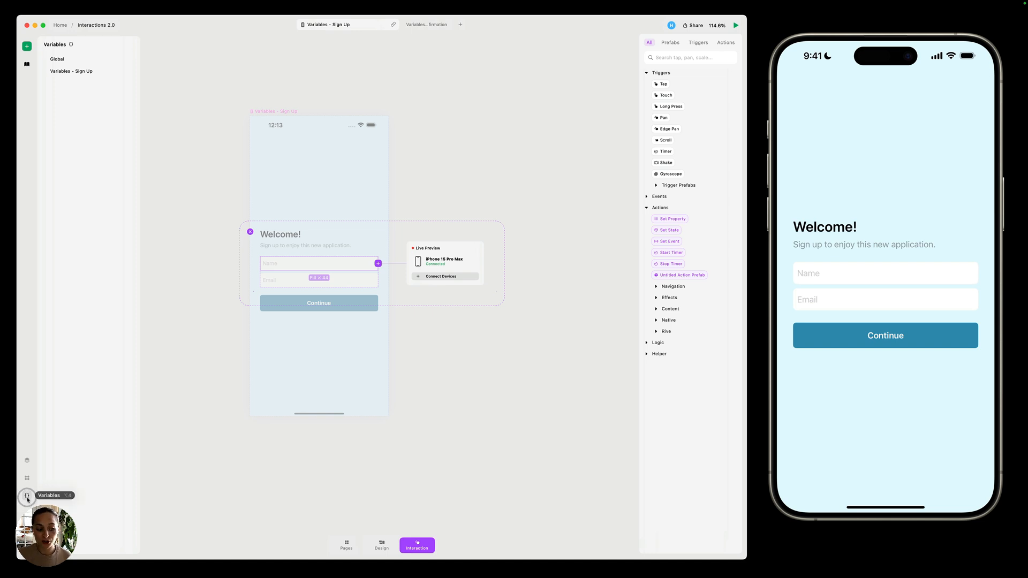
- Show the Variables panel with its Global and Sign Up groups
click(27, 496)
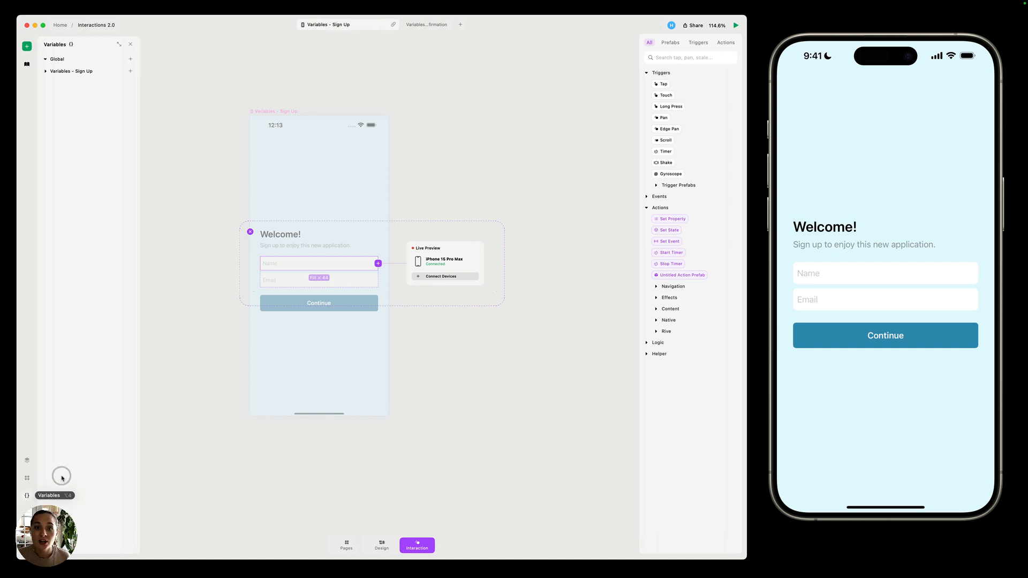
mouse_move(86, 440)
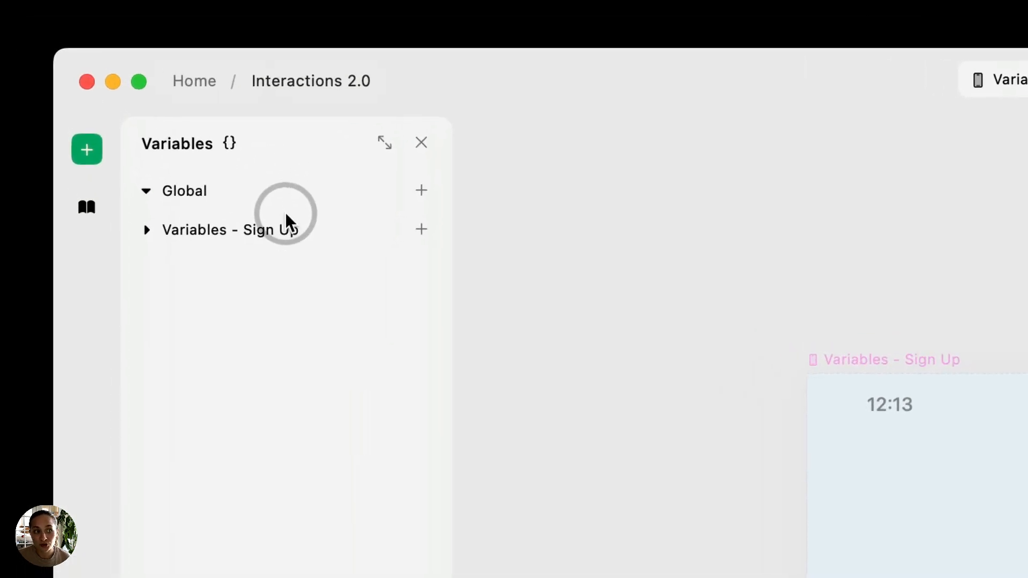
mouse_move(292, 194)
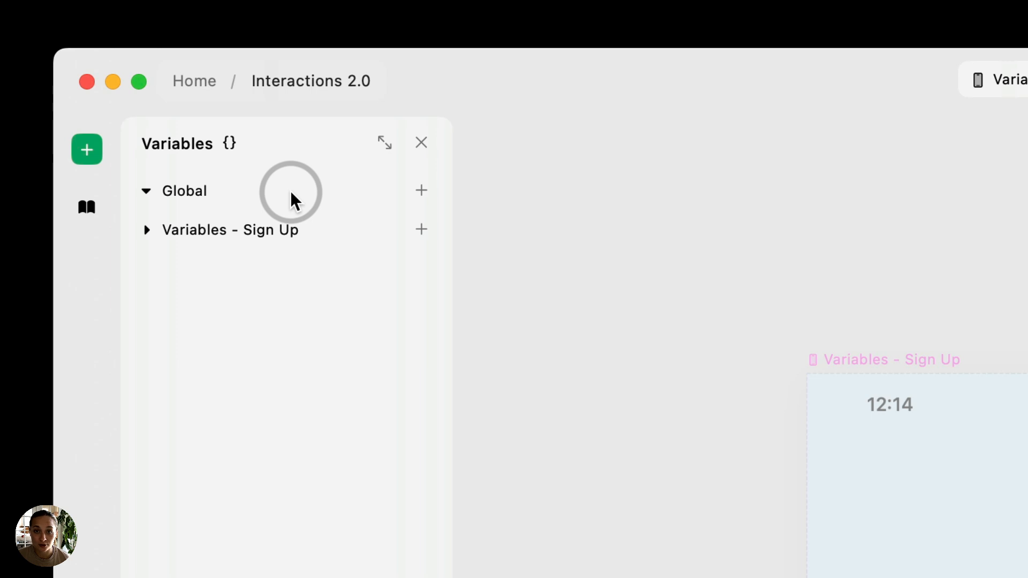
mouse_move(209, 247)
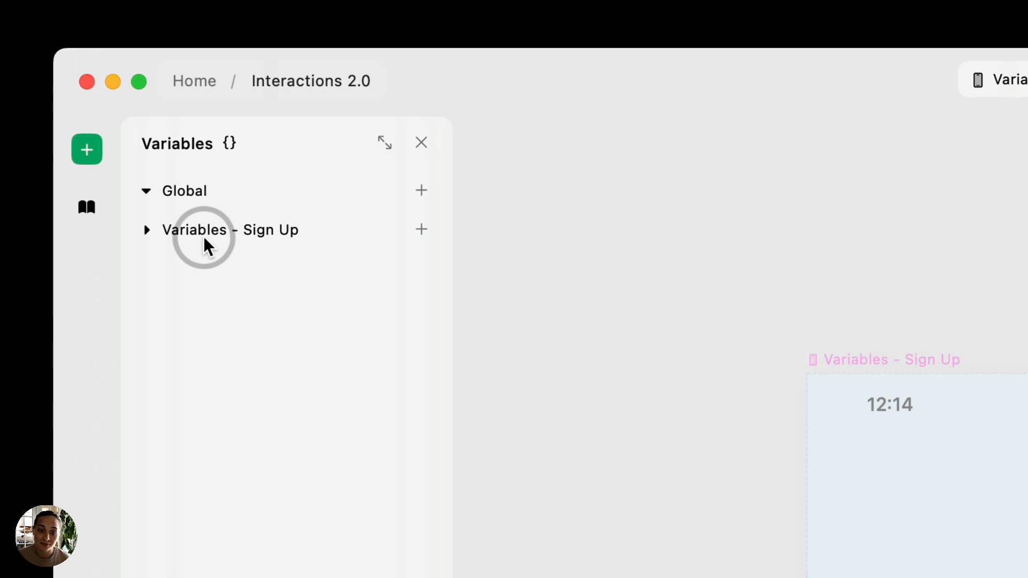
mouse_move(408, 200)
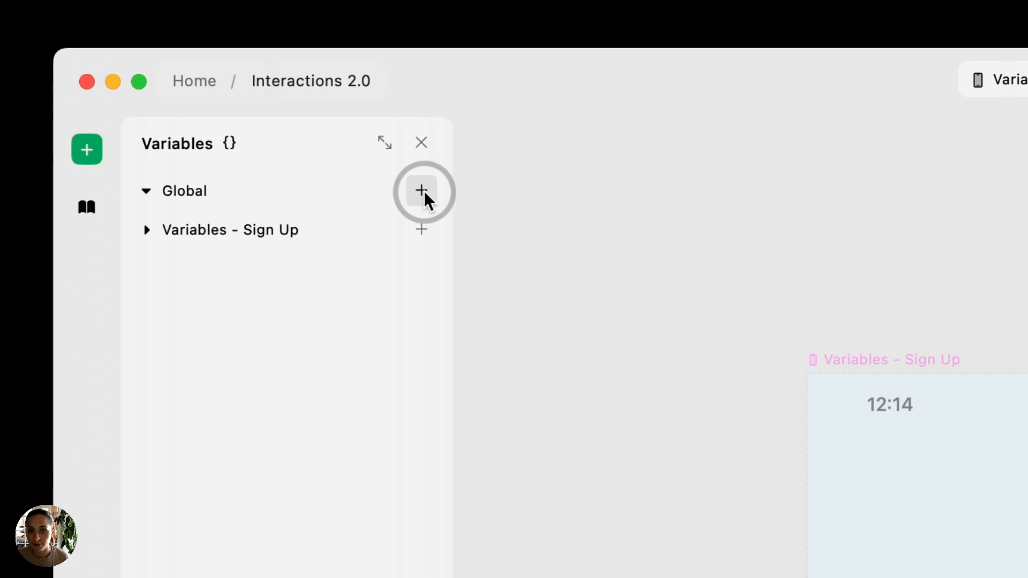
- Create global string variable userName described as 'user name from' the sign-up form
click(419, 191)
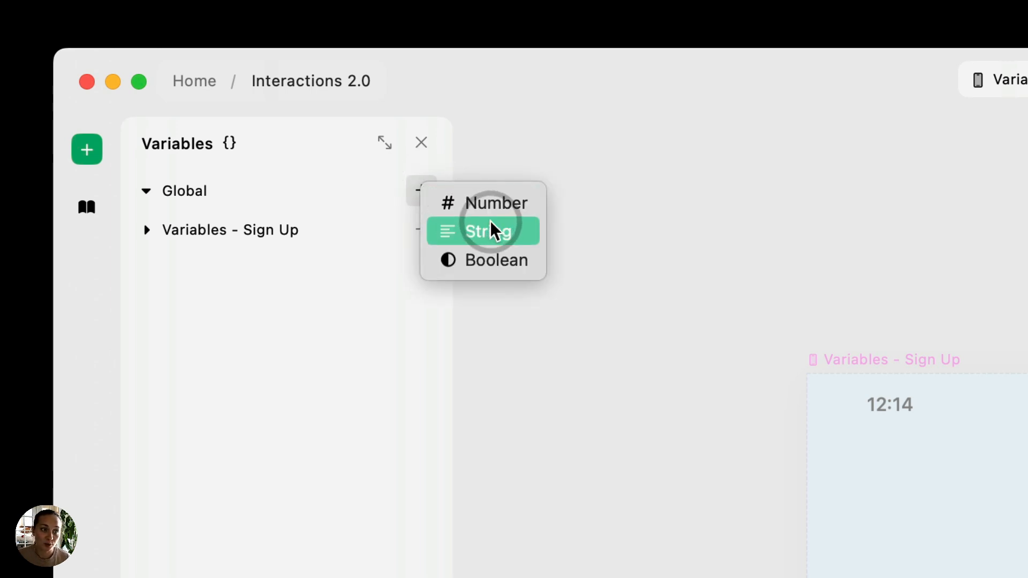
click(483, 231)
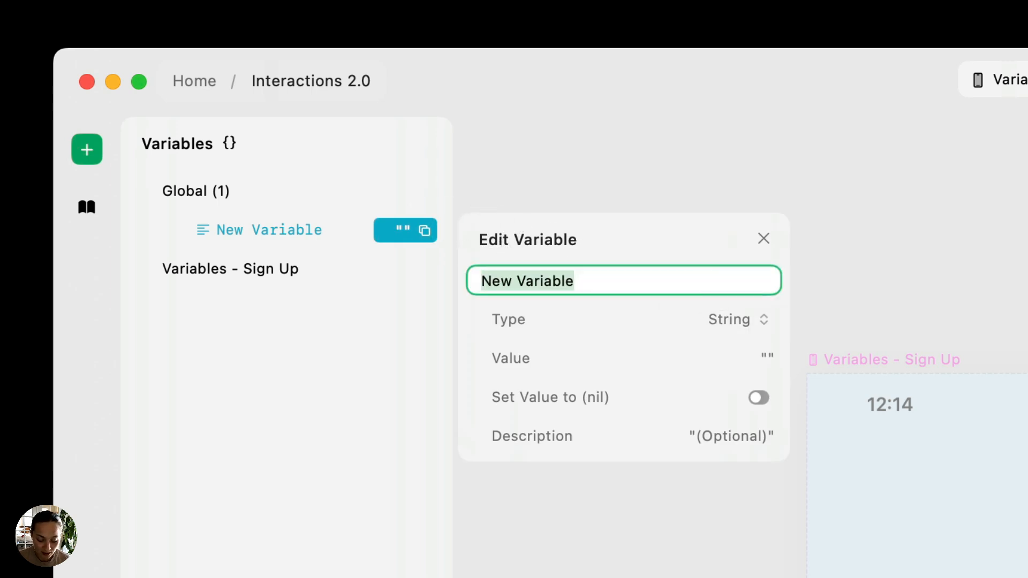
text(userName)
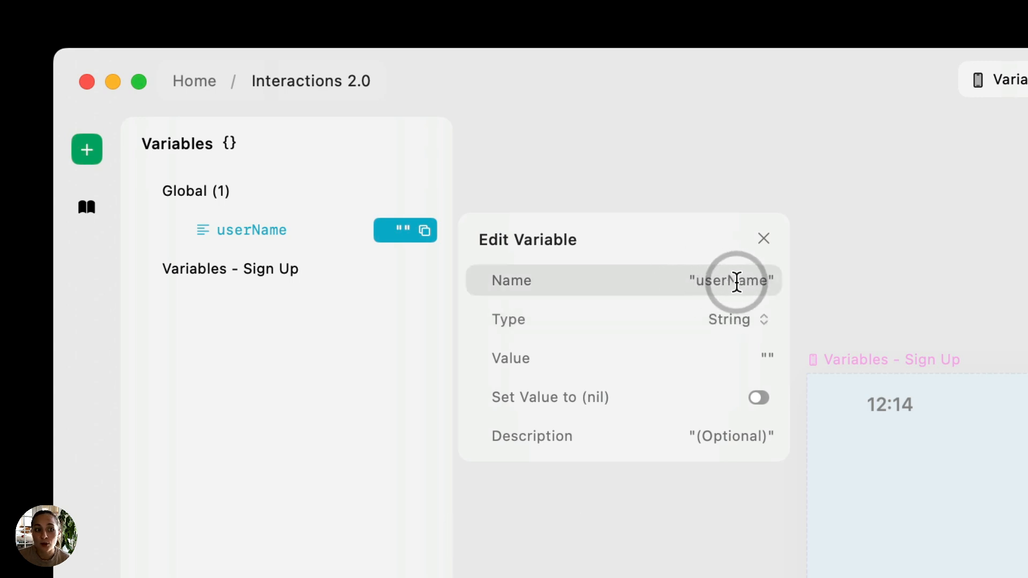
mouse_move(777, 283)
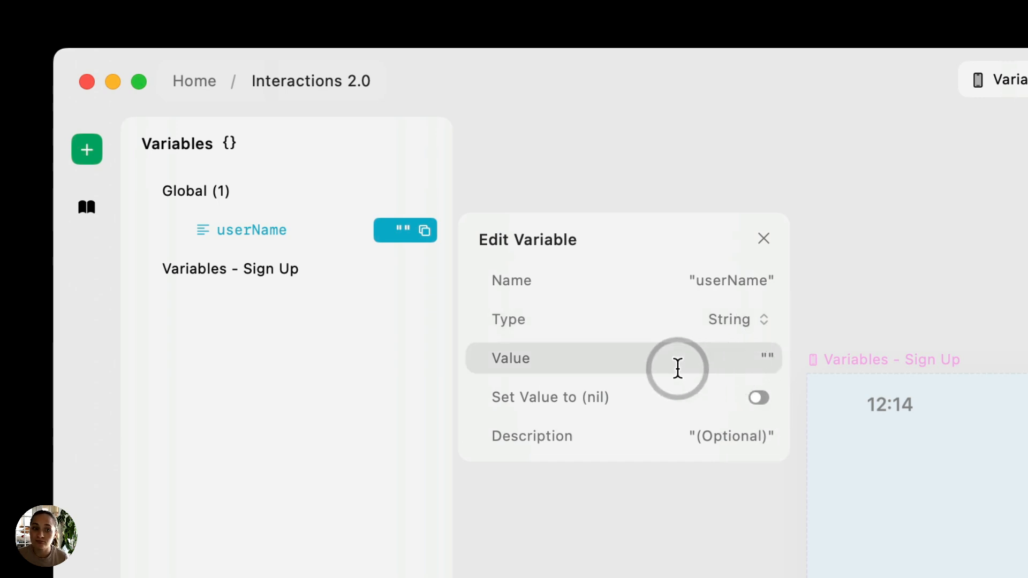
mouse_move(743, 436)
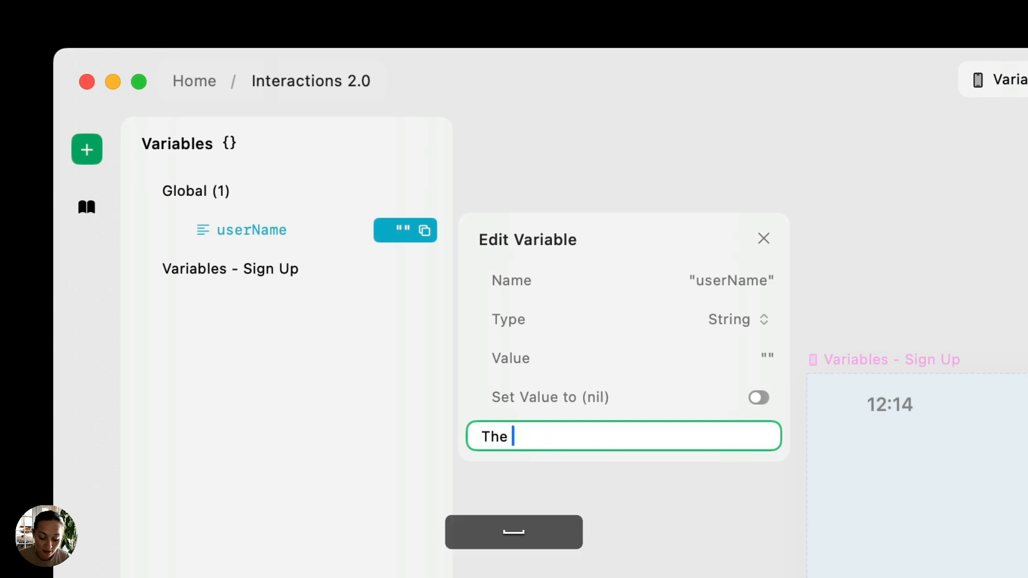
text(user name from)
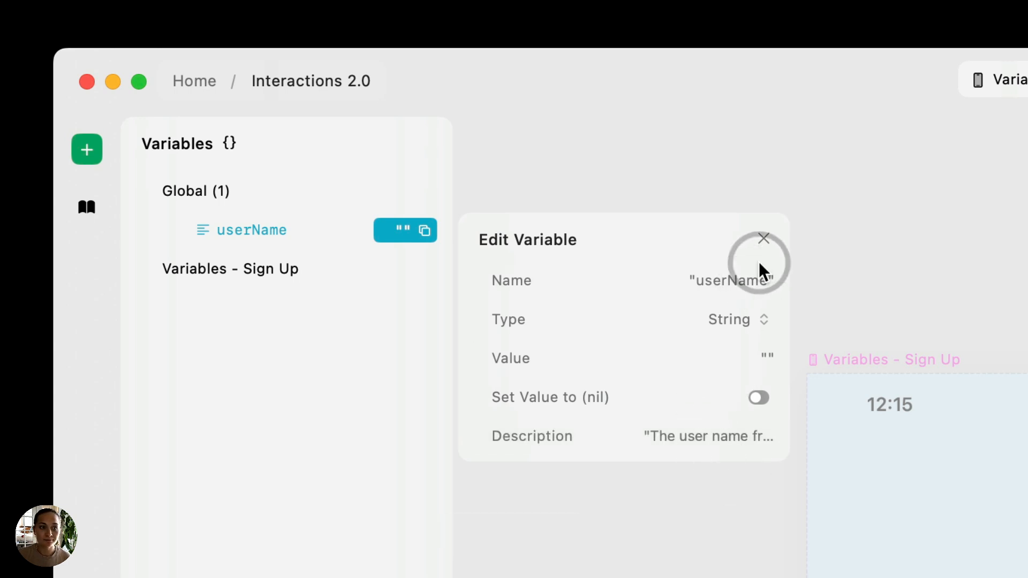
click(762, 238)
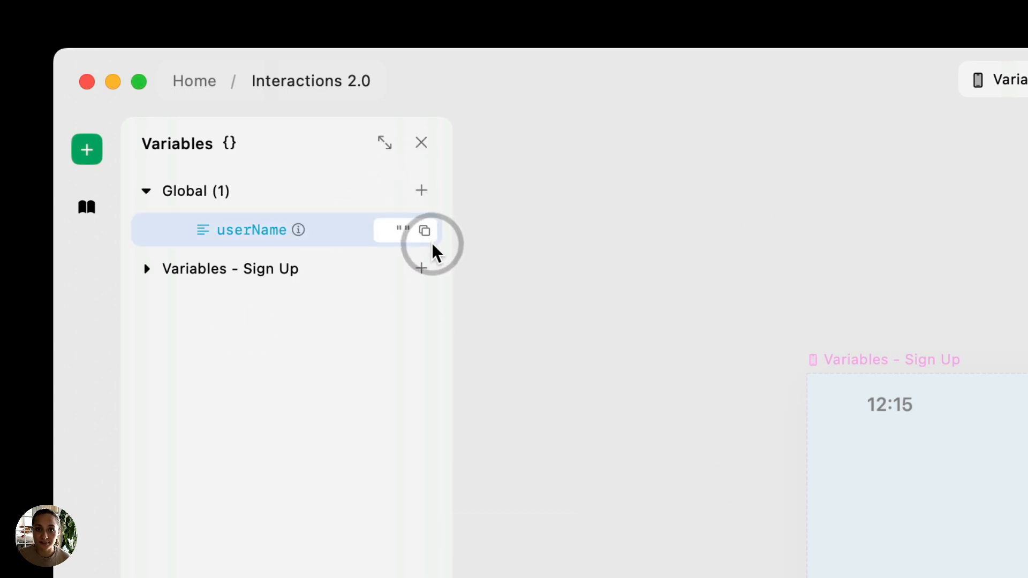
- Create a second global string variable named userEmail
click(421, 190)
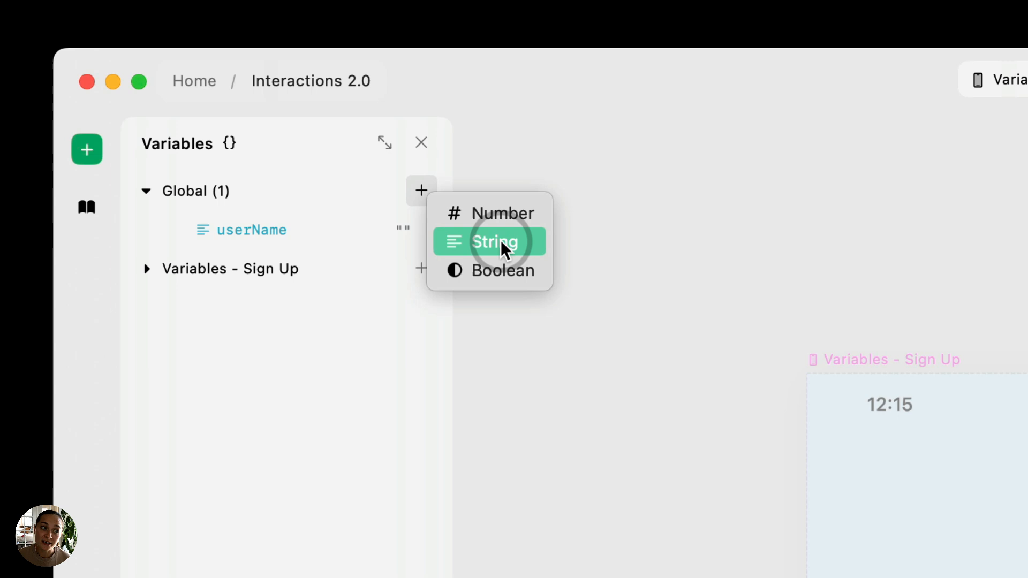
click(489, 240)
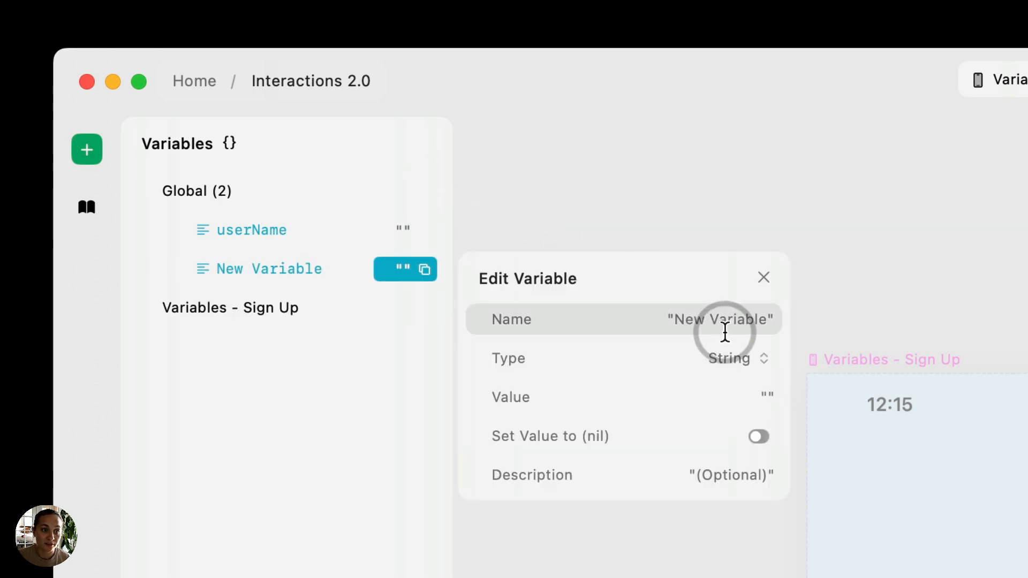
text(userEmail")
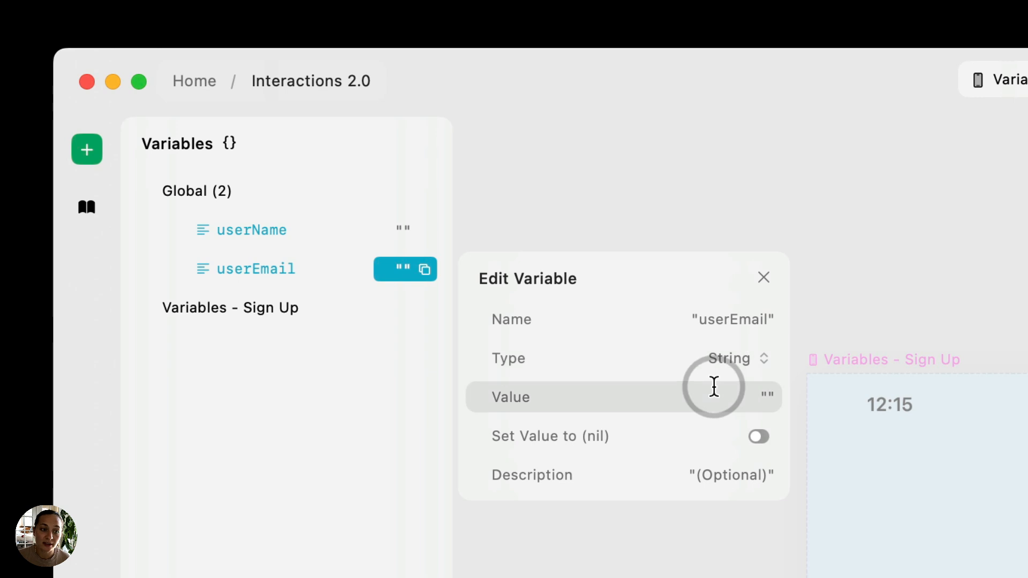
mouse_move(759, 319)
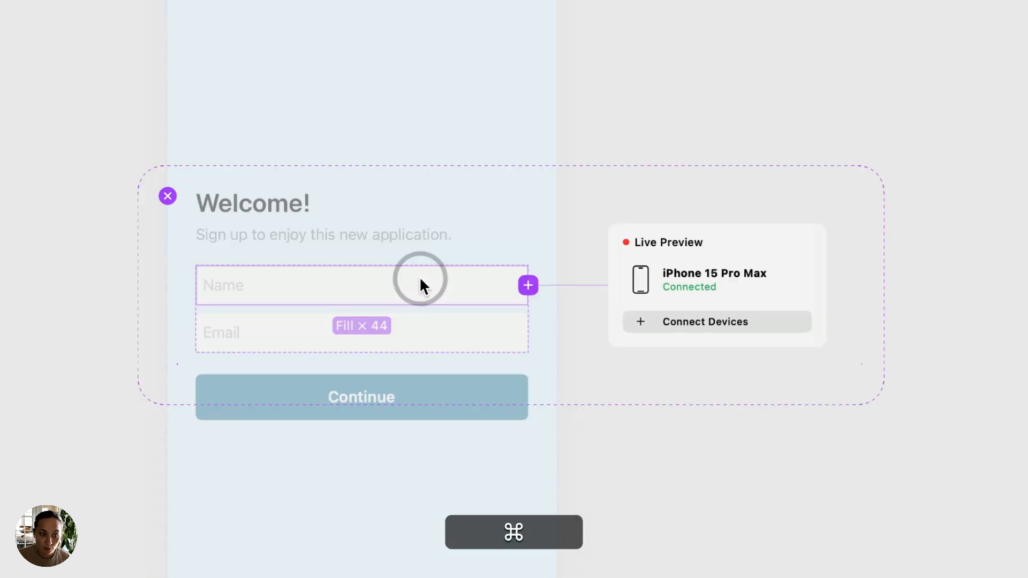
mouse_move(528, 285)
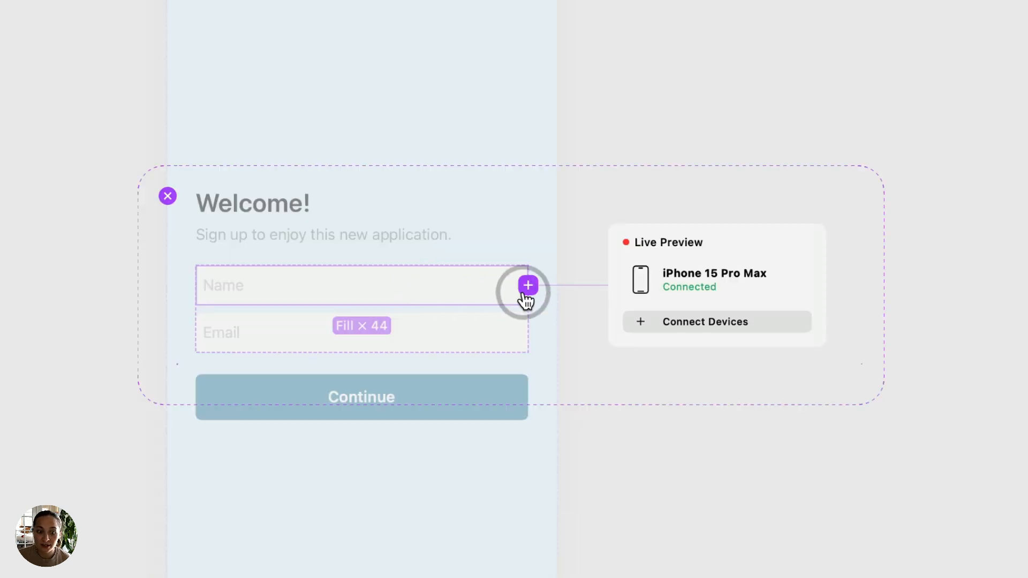
- Give the Name field a Focus Ended text field event running a Set Variable action
click(528, 285)
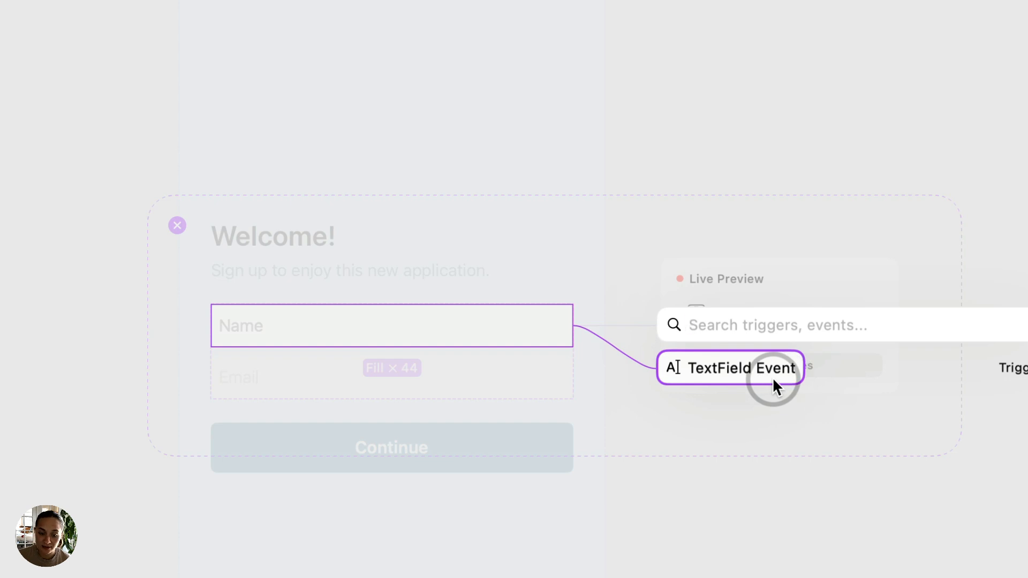
click(616, 334)
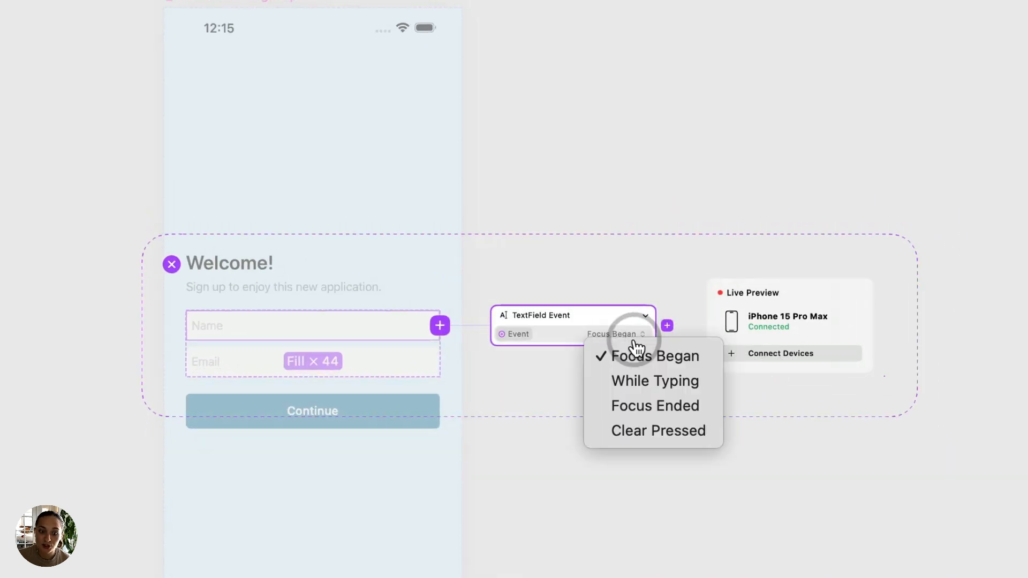
click(654, 405)
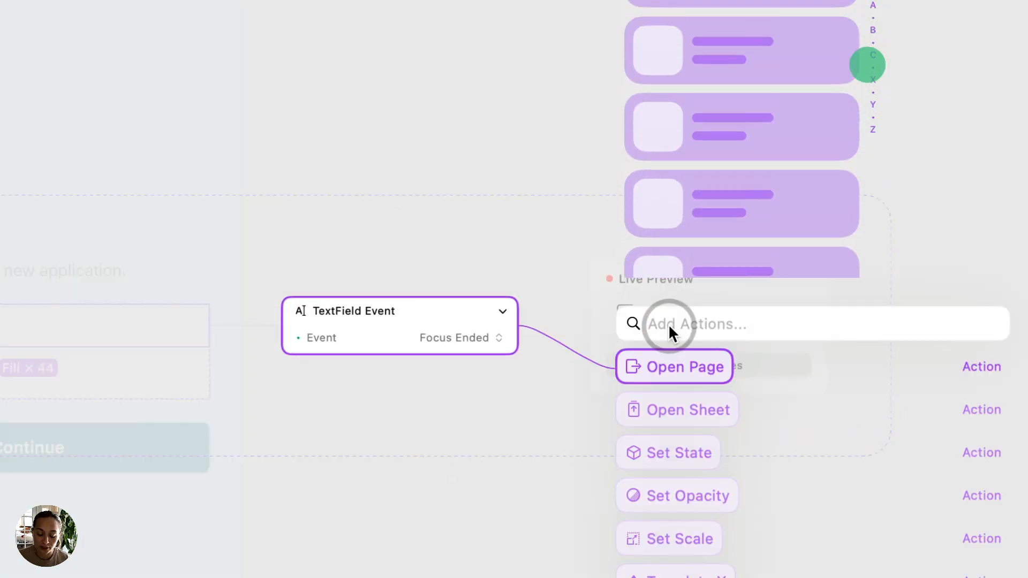
text(set)
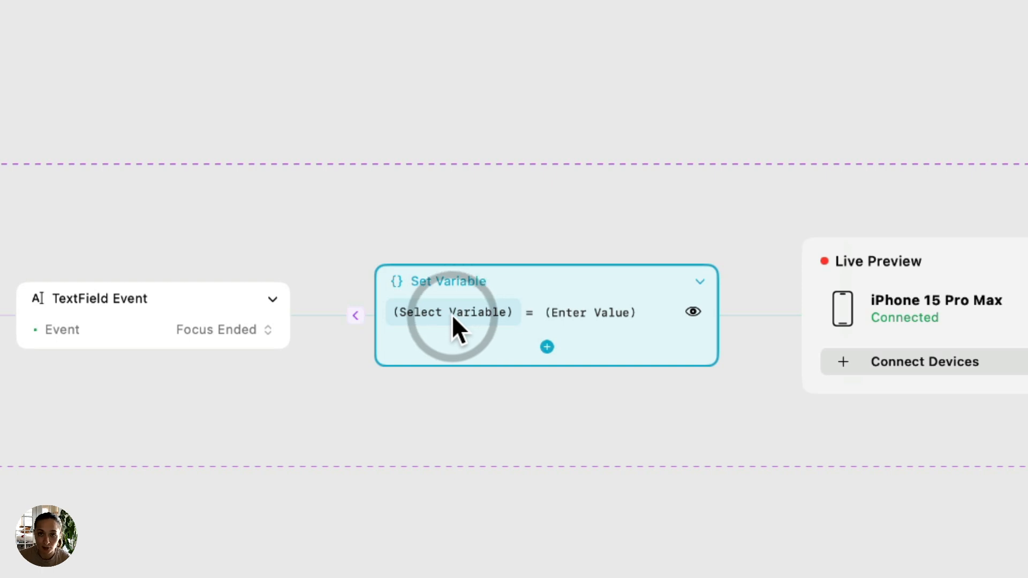
- Point the Set Variable action at userName and assign it the Name field's value
click(451, 311)
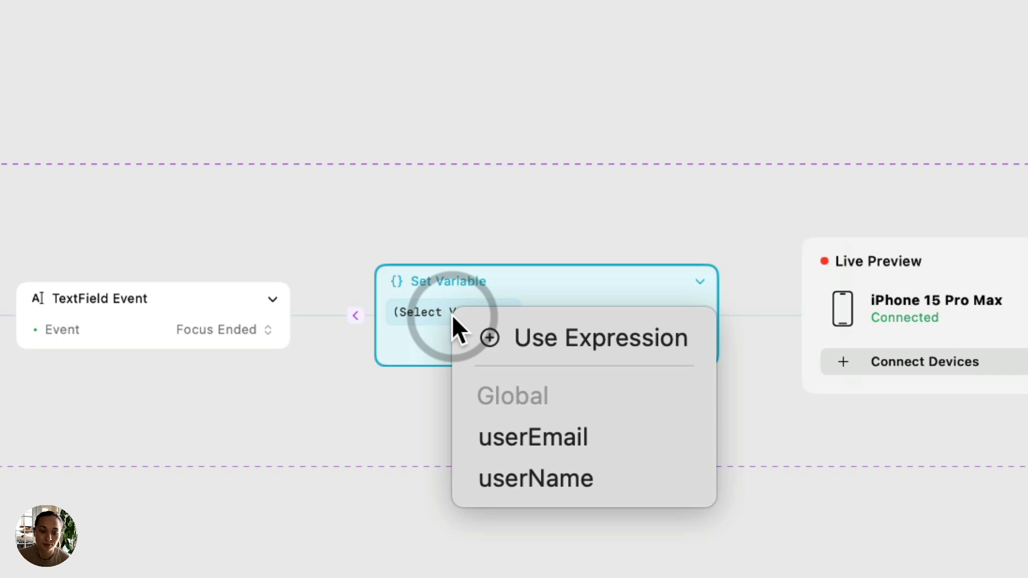
click(536, 479)
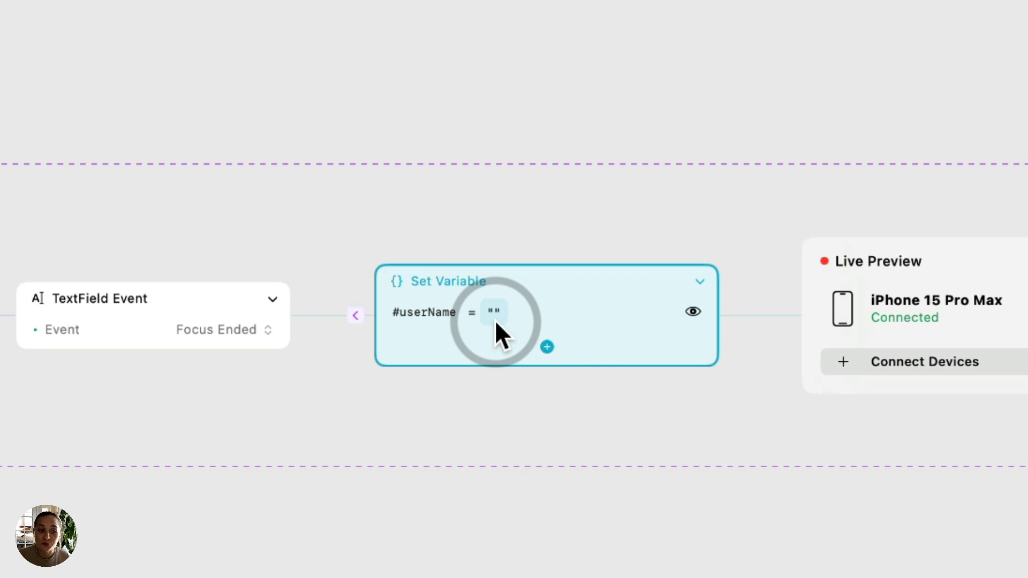
click(493, 312)
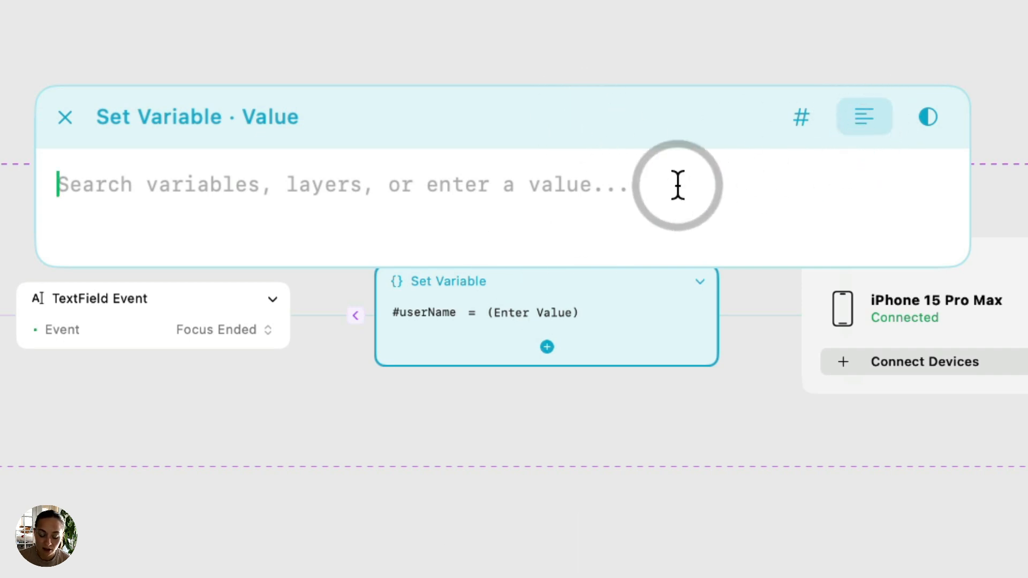
text(name)
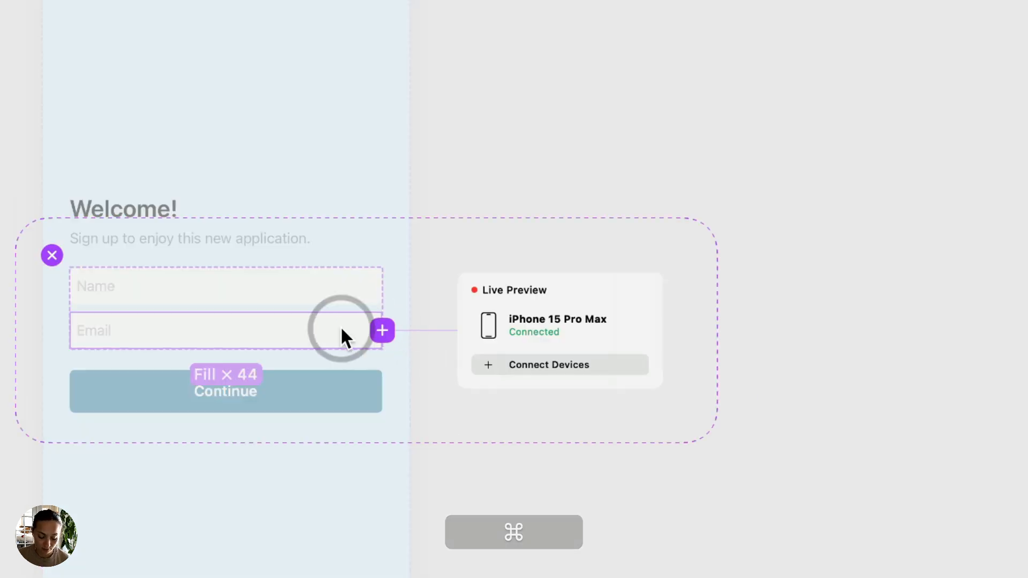
- Give the Email field a Focus Ended Set Variable storing Email.value into userEmail
click(382, 331)
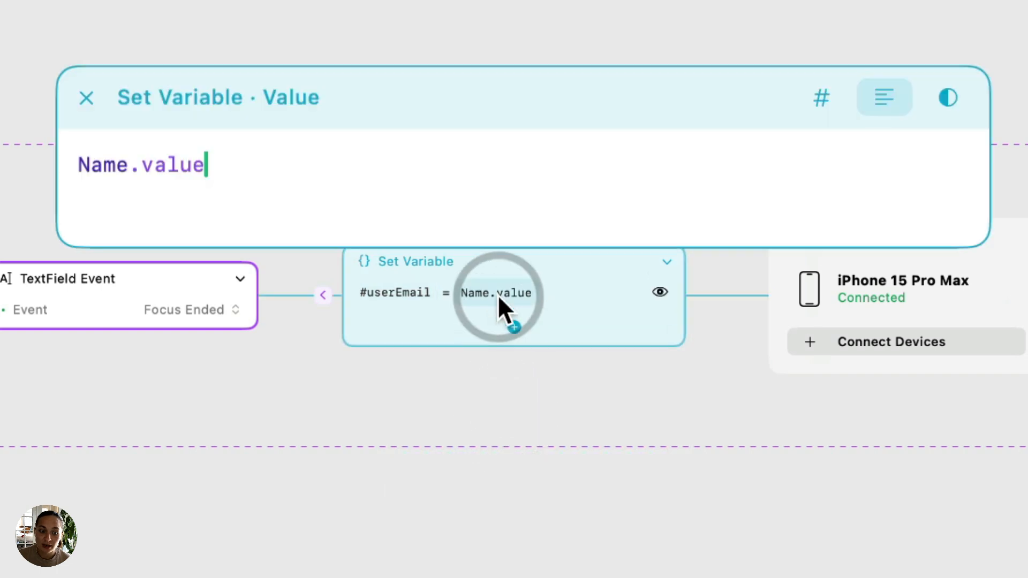
key(backspace)
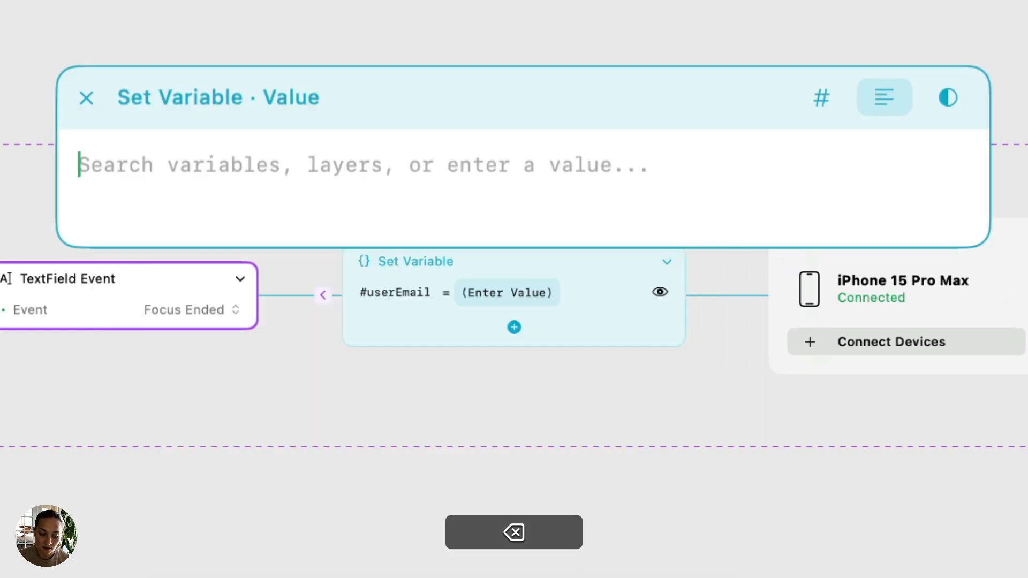
text(email.valu)
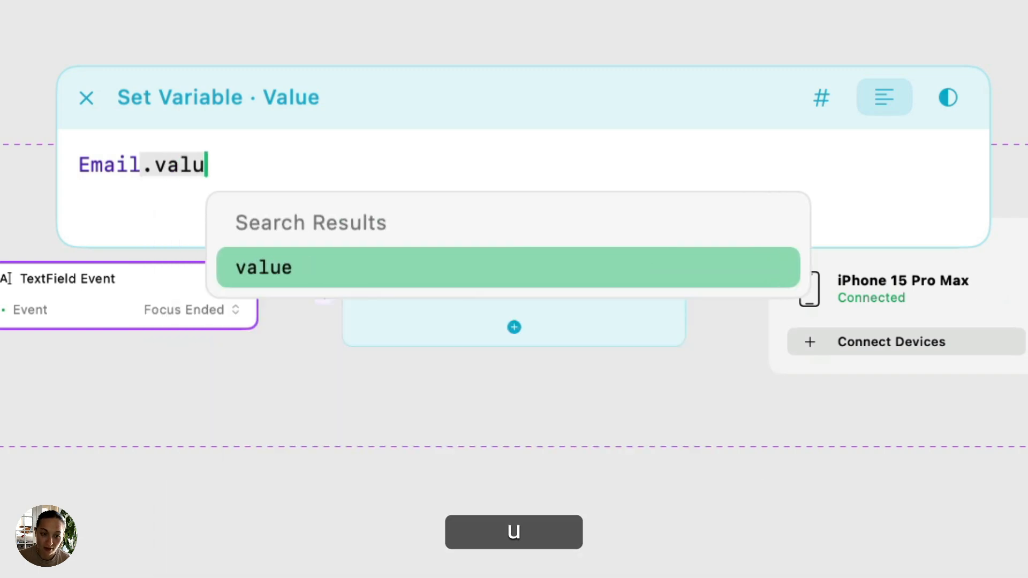
text(e)
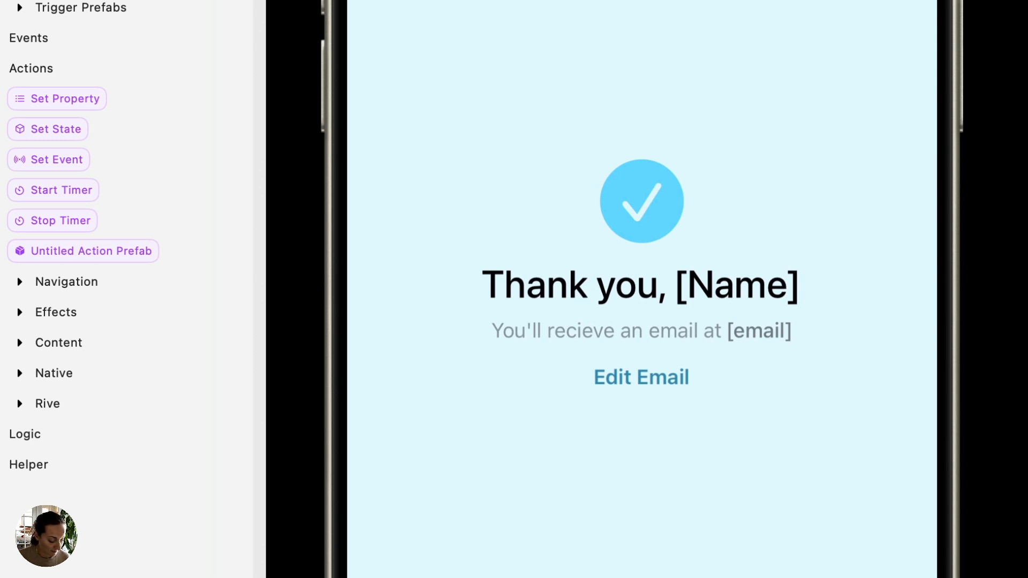
- Select the Confirmation page frame with its Thank you screen for editing
click(772, 331)
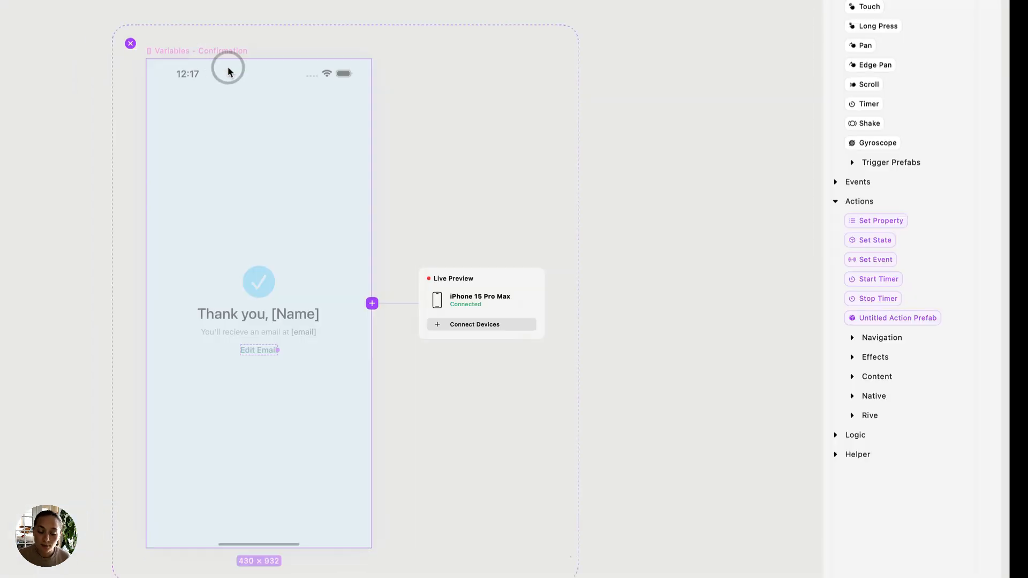
- Add a Page Event (On Load) trigger to the Confirmation page with a Set Text action
click(371, 303)
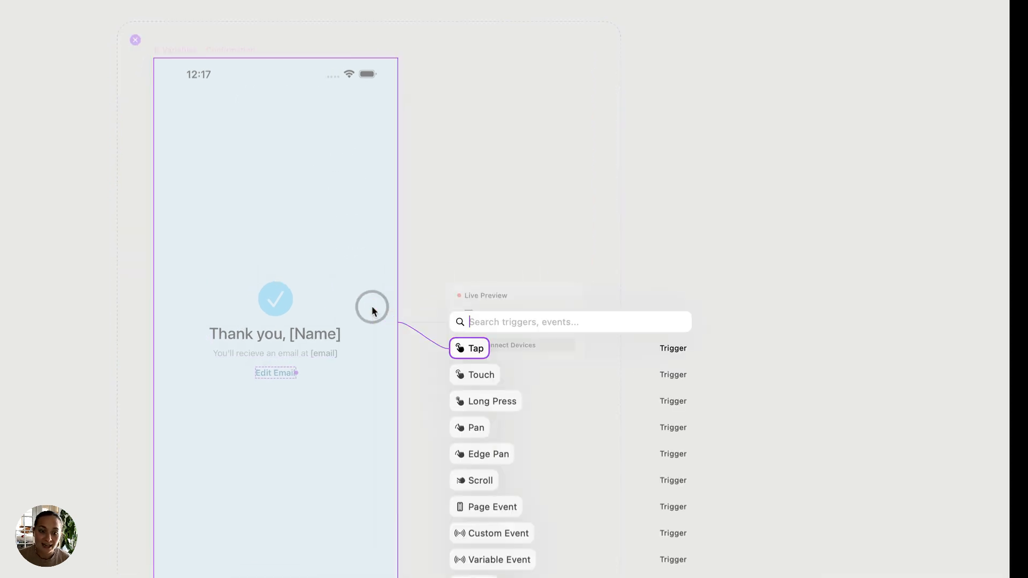
text(page)
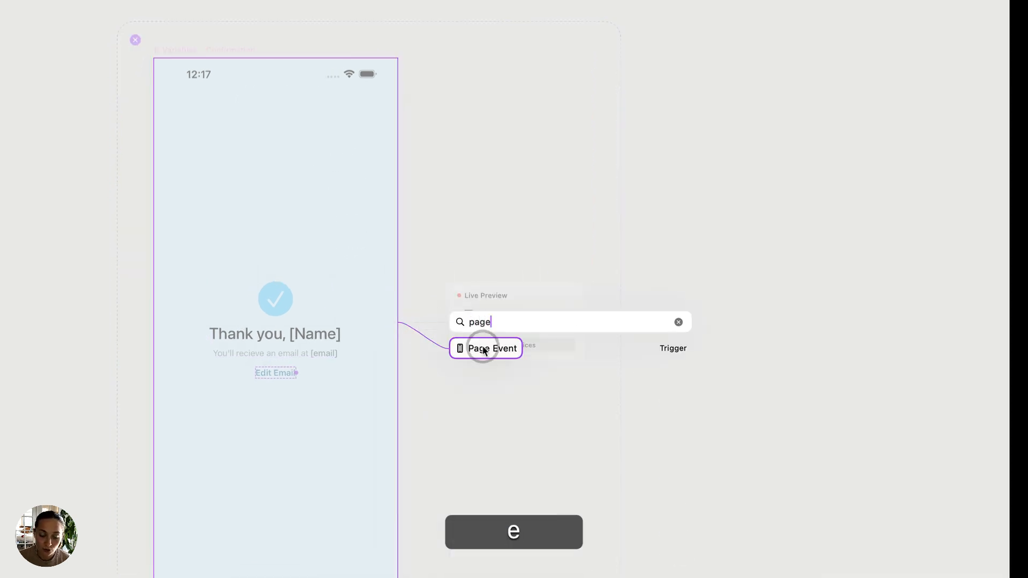
click(493, 348)
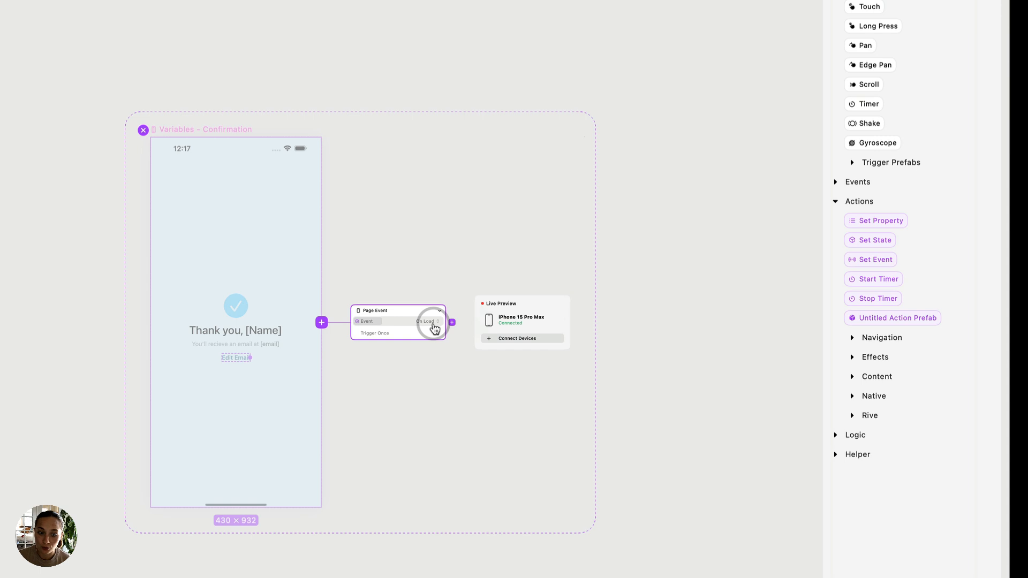
click(452, 322)
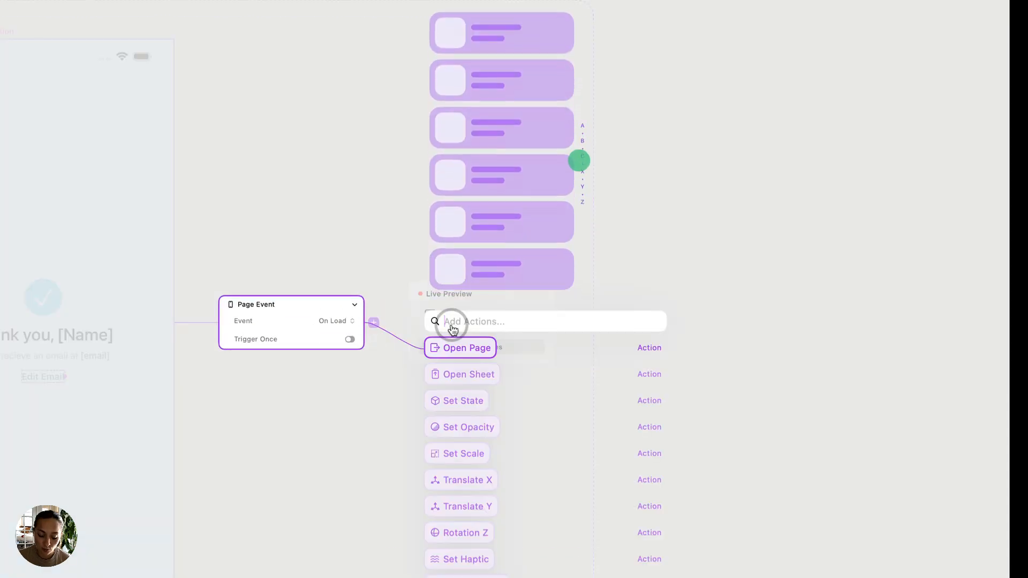
text(set)
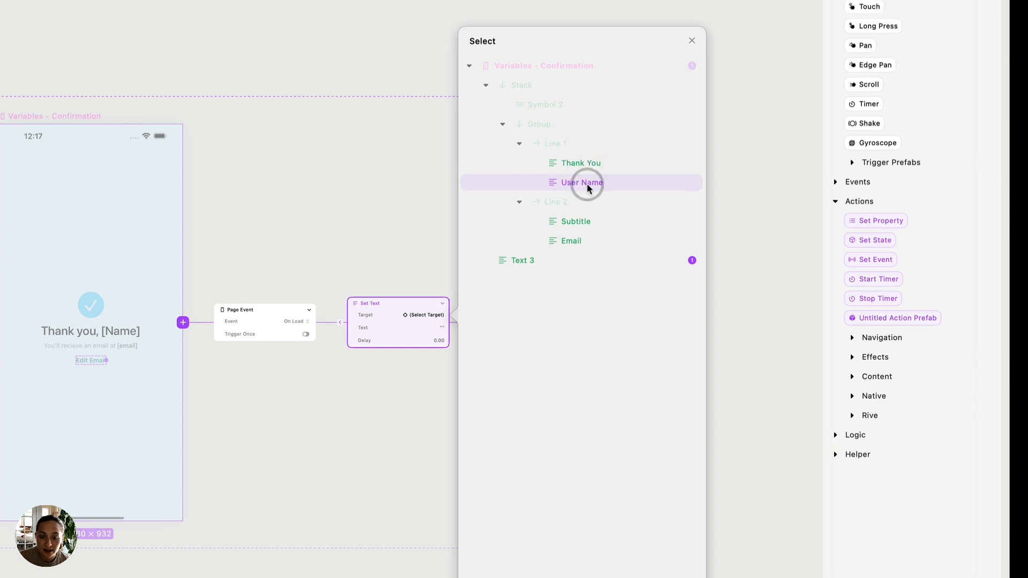
- Target the User Name text and set its custom value to #userName, duplicating the action
click(582, 182)
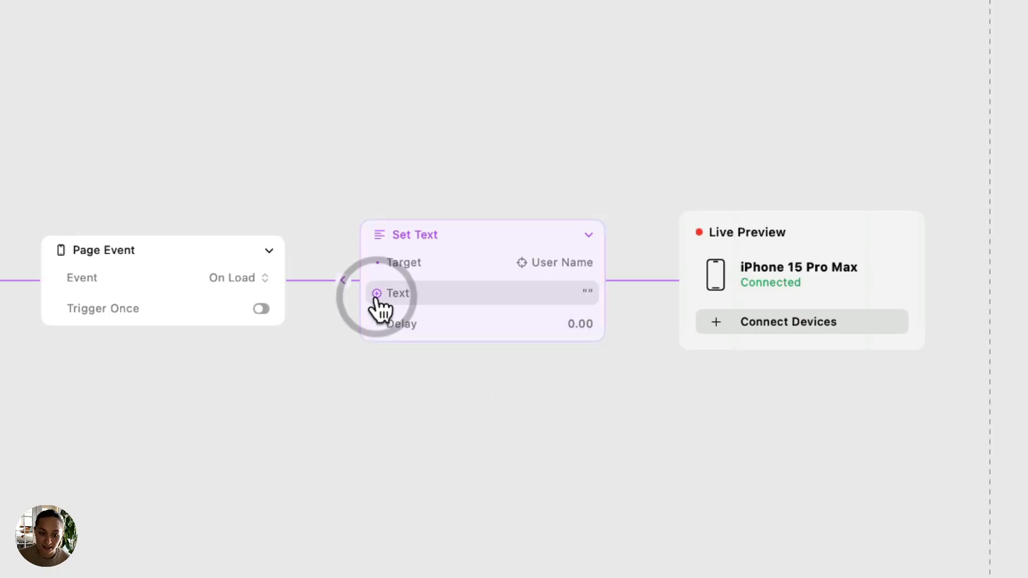
click(393, 293)
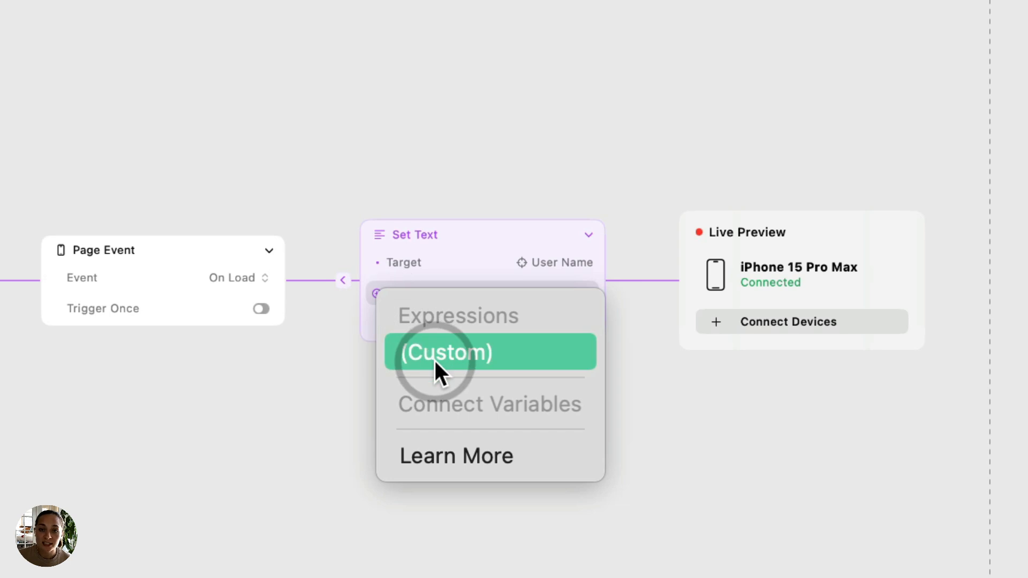
click(446, 352)
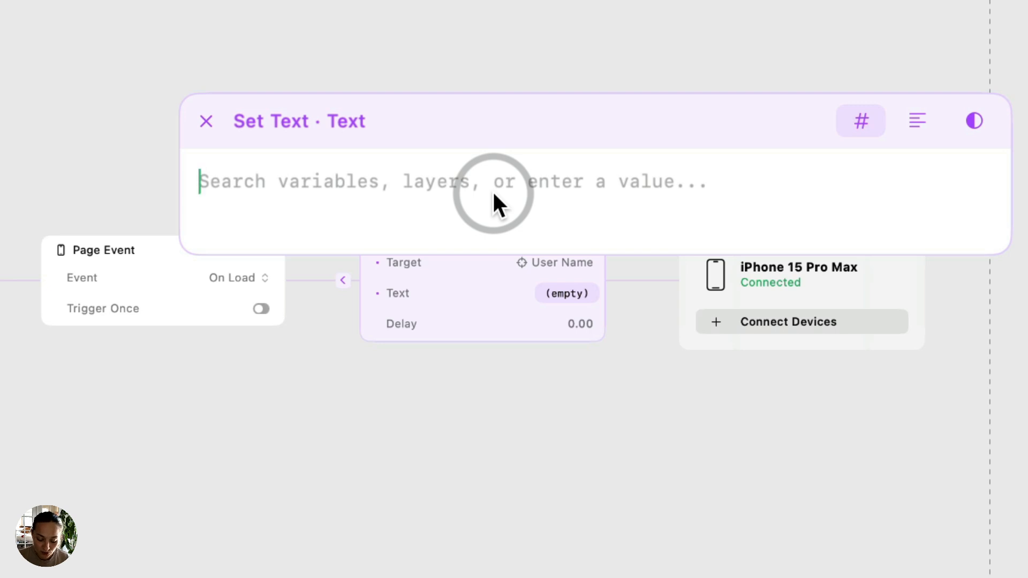
text(use)
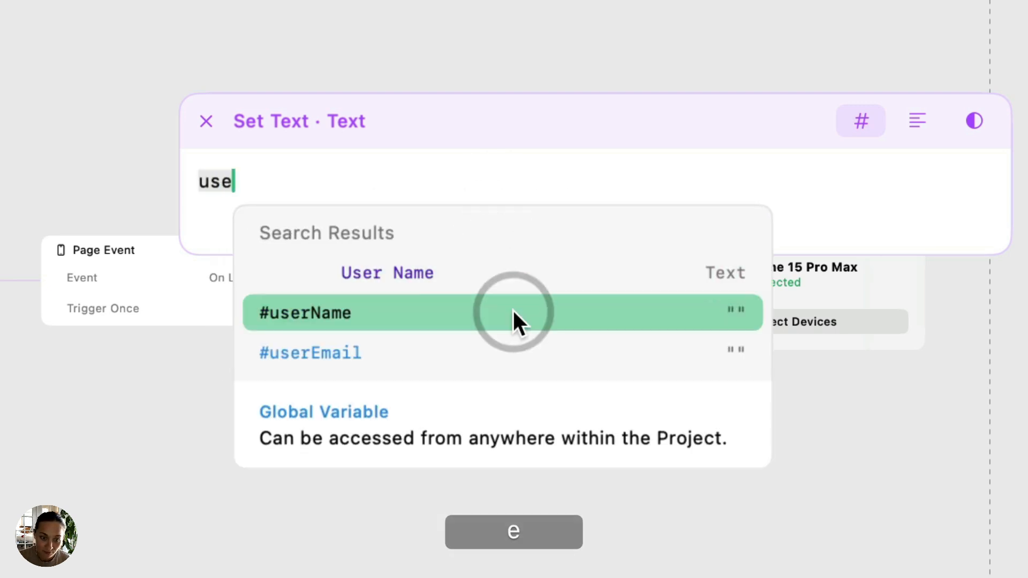
click(305, 313)
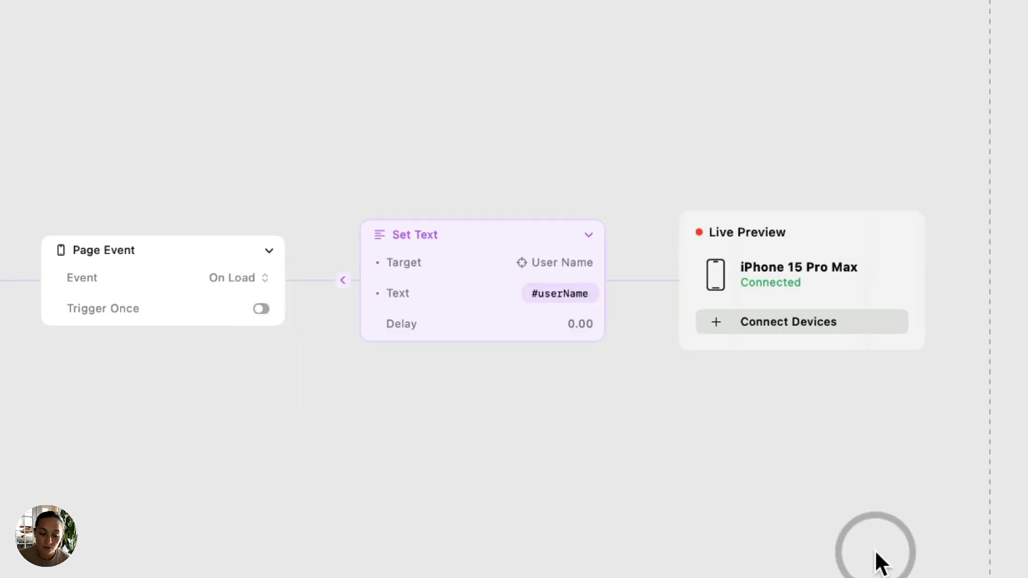
click(448, 303)
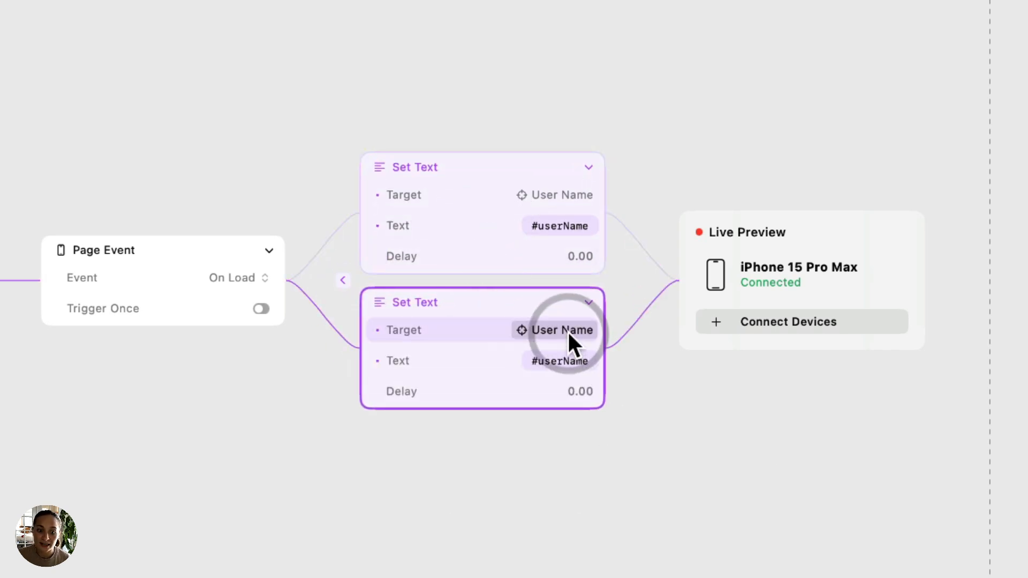
- Retarget the copied Set Text action to Email with the value #userEmail
click(562, 330)
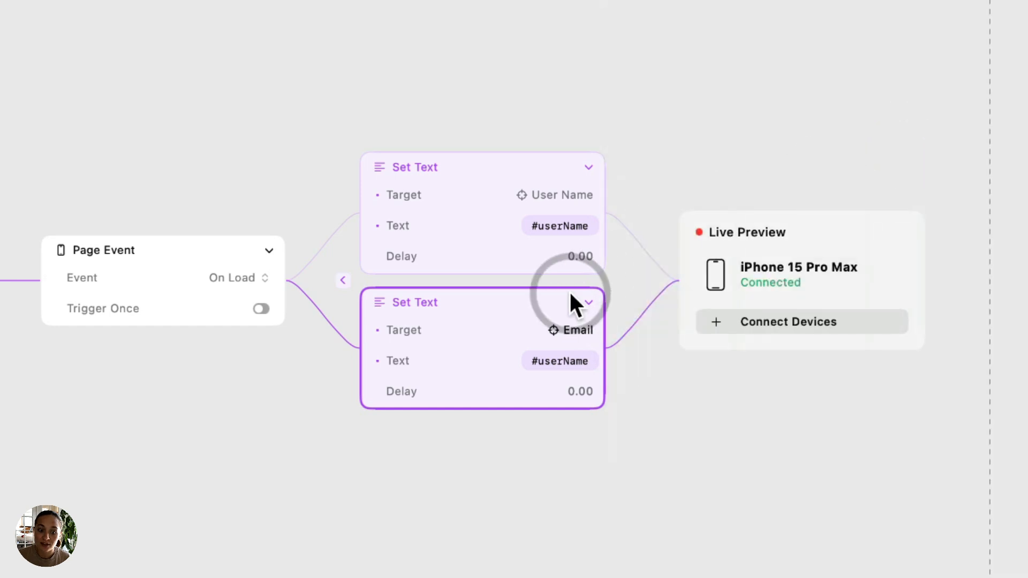
click(557, 361)
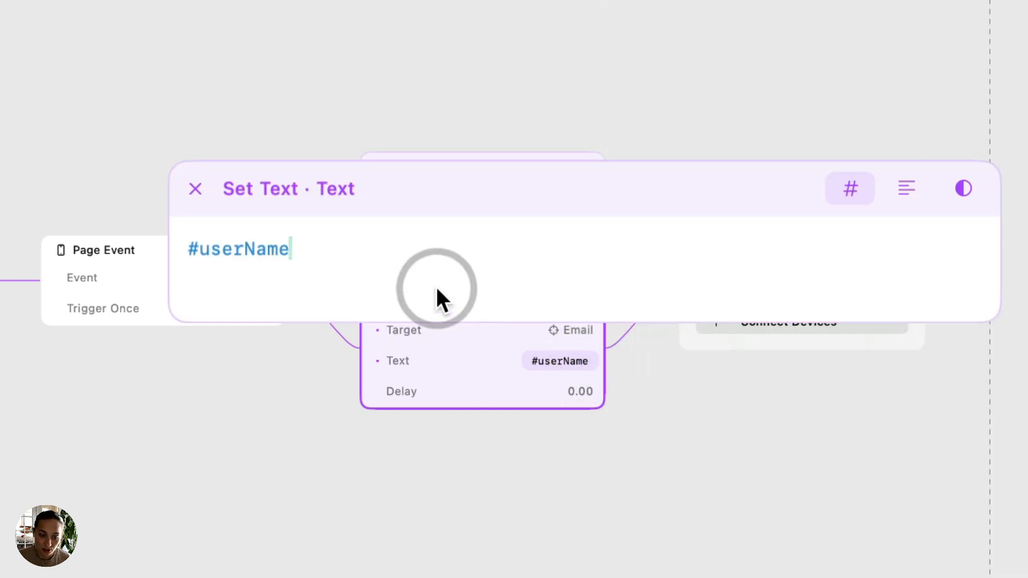
text(userEmail)
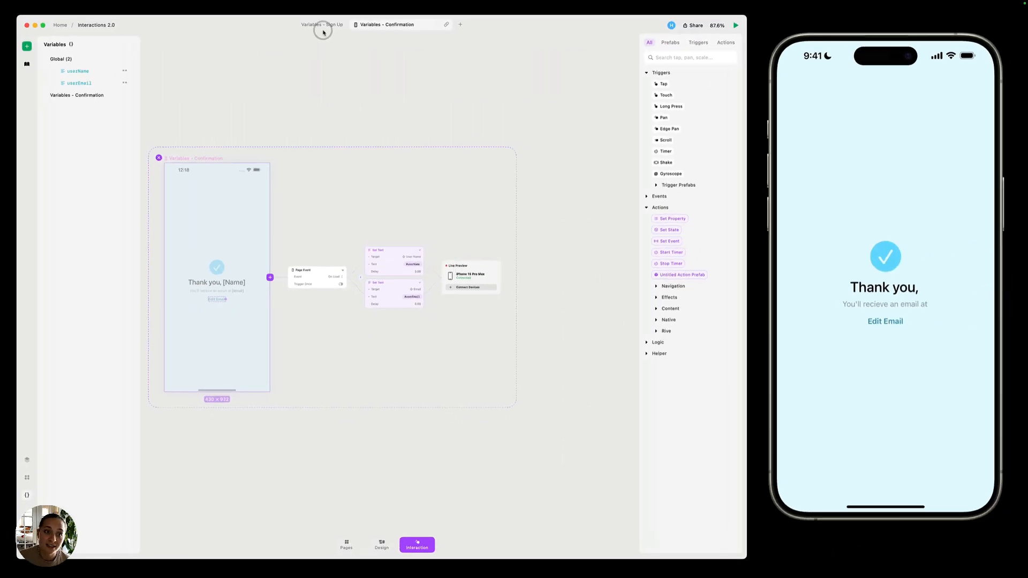
- On the Sign Up page enter name 'Harcou' and email 'createwithplay.com', then continue to the confirmation
click(321, 25)
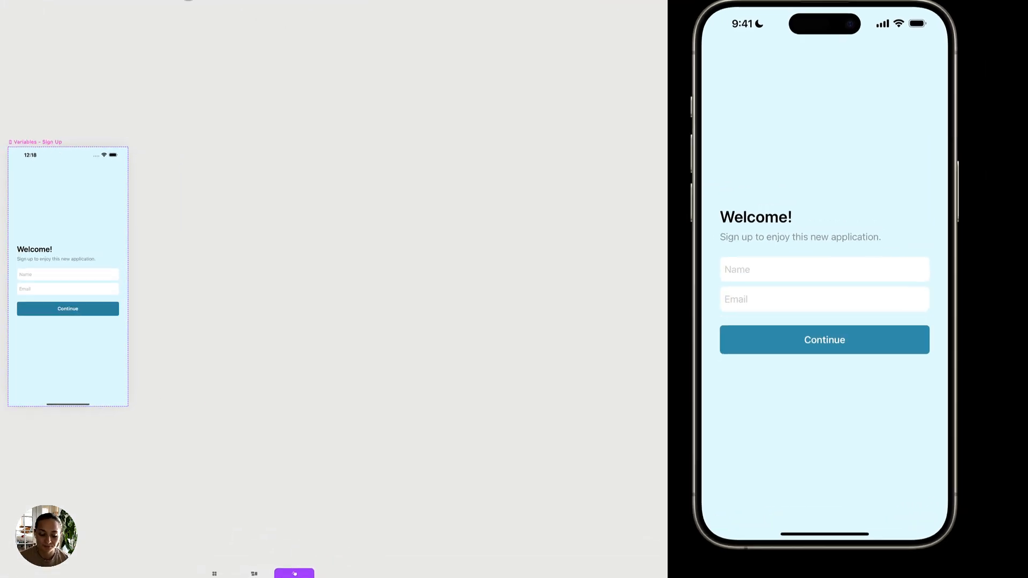
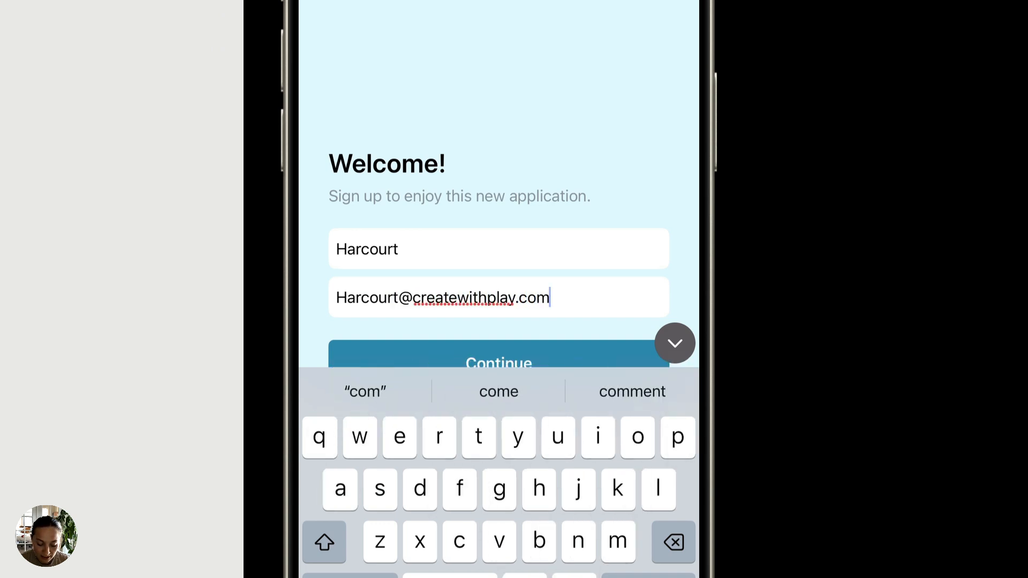
click(675, 342)
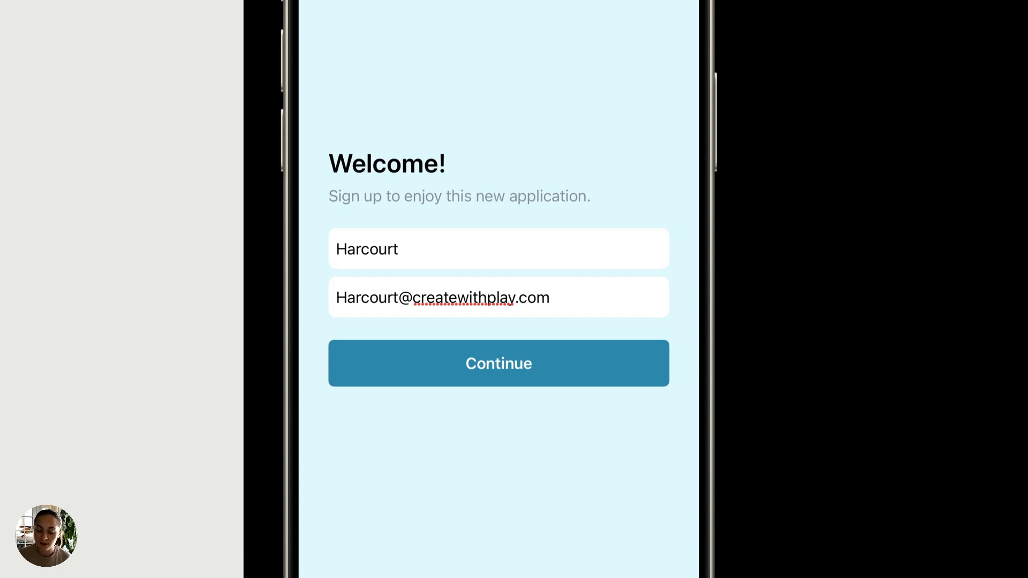
click(498, 363)
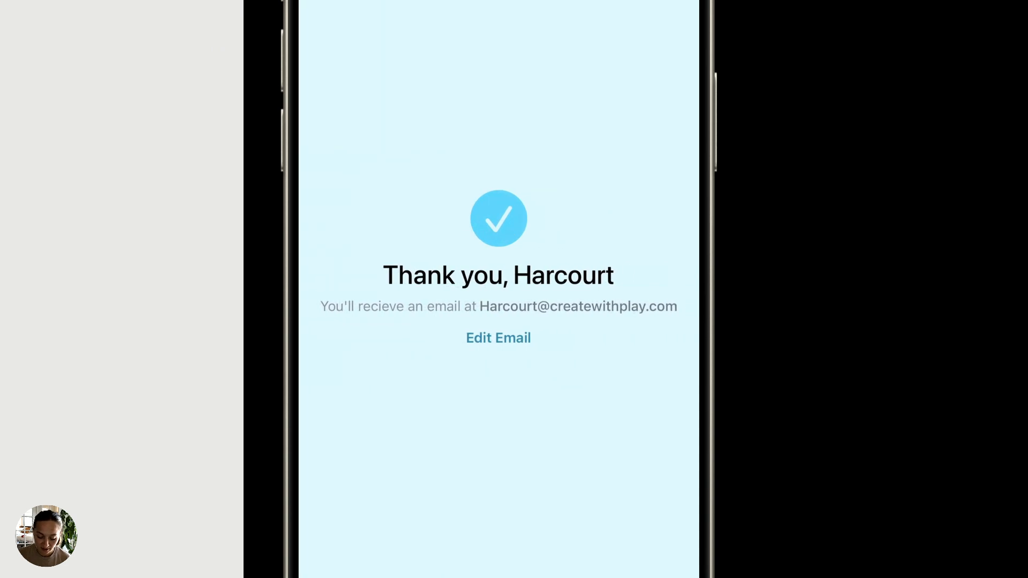